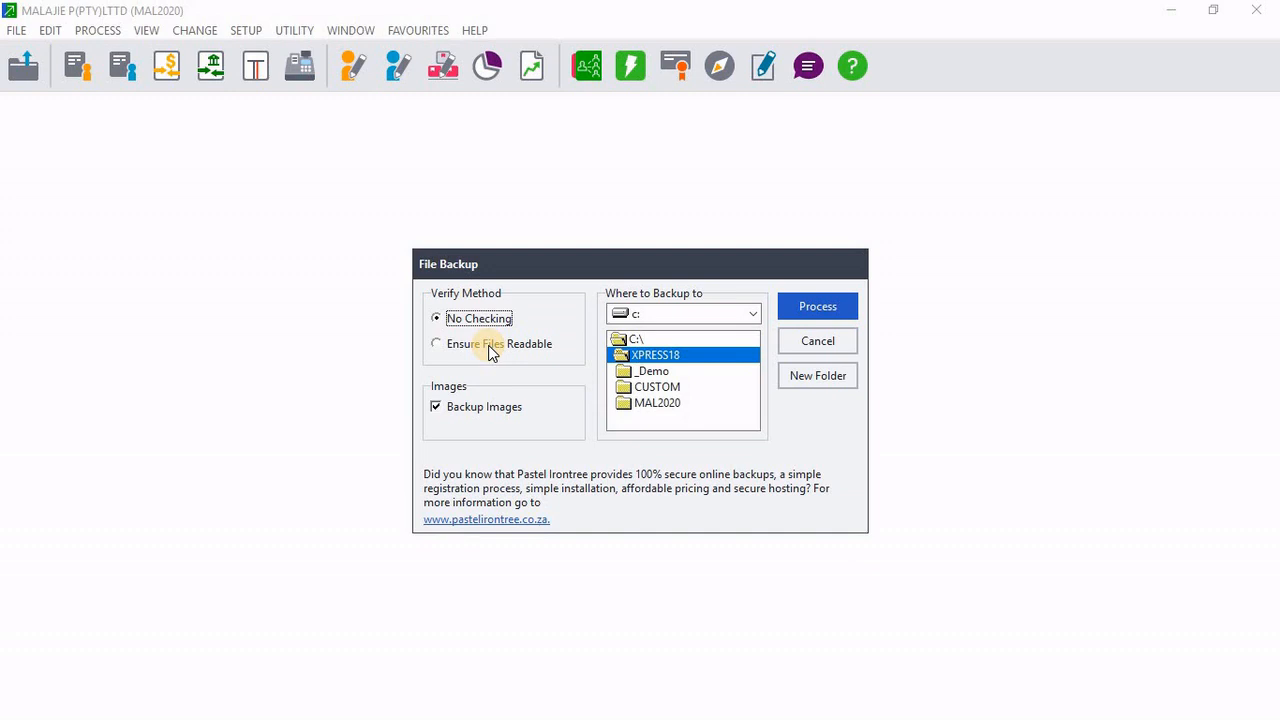
Set the backup to ensure files are readable and exclude images
{"action": "left_click", "coordinate": [436, 344]}
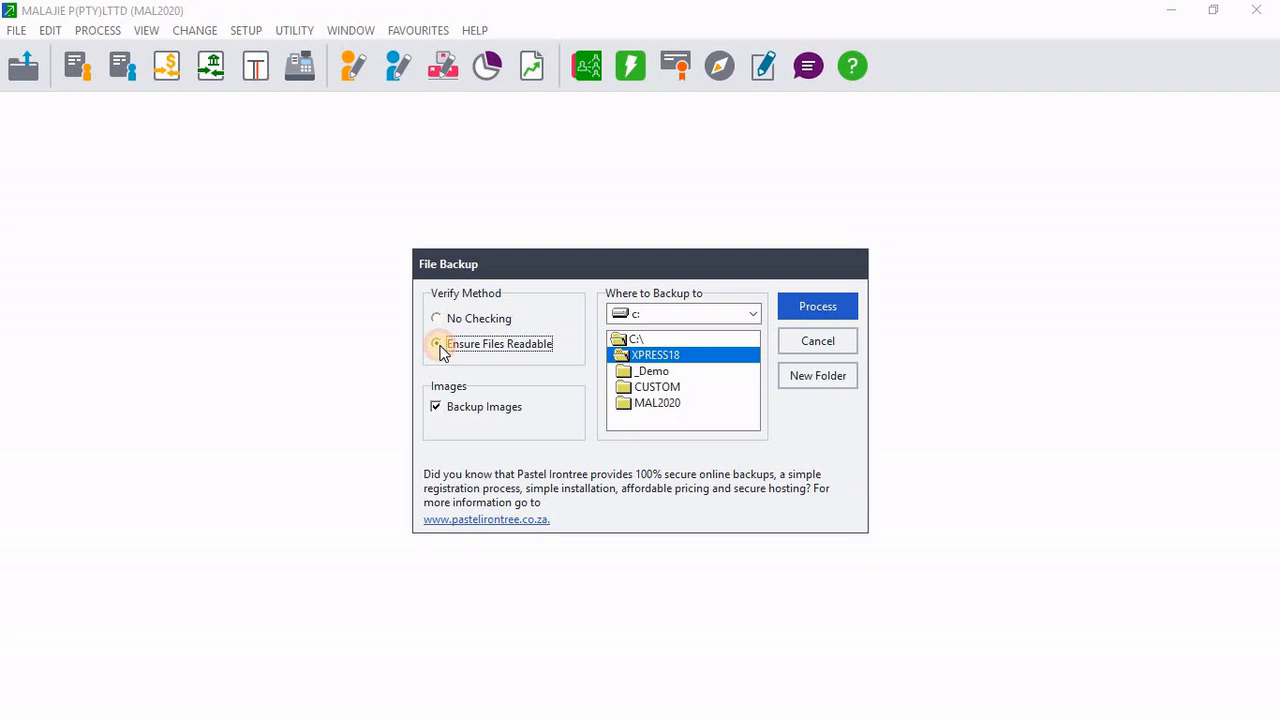
{"action": "left_click", "coordinate": [436, 334]}
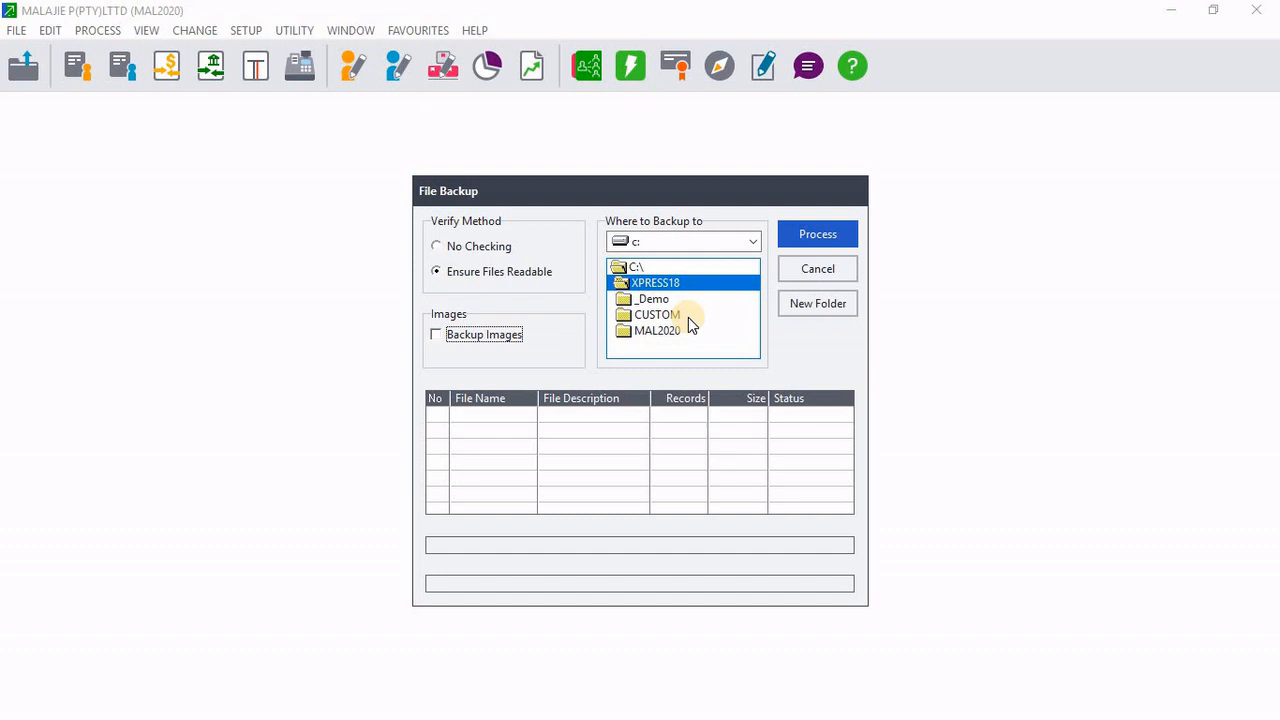
Keep C:\XPRESS18 as the destination and start processing the MAL2020 backup
{"action": "left_click", "coordinate": [816, 232]}
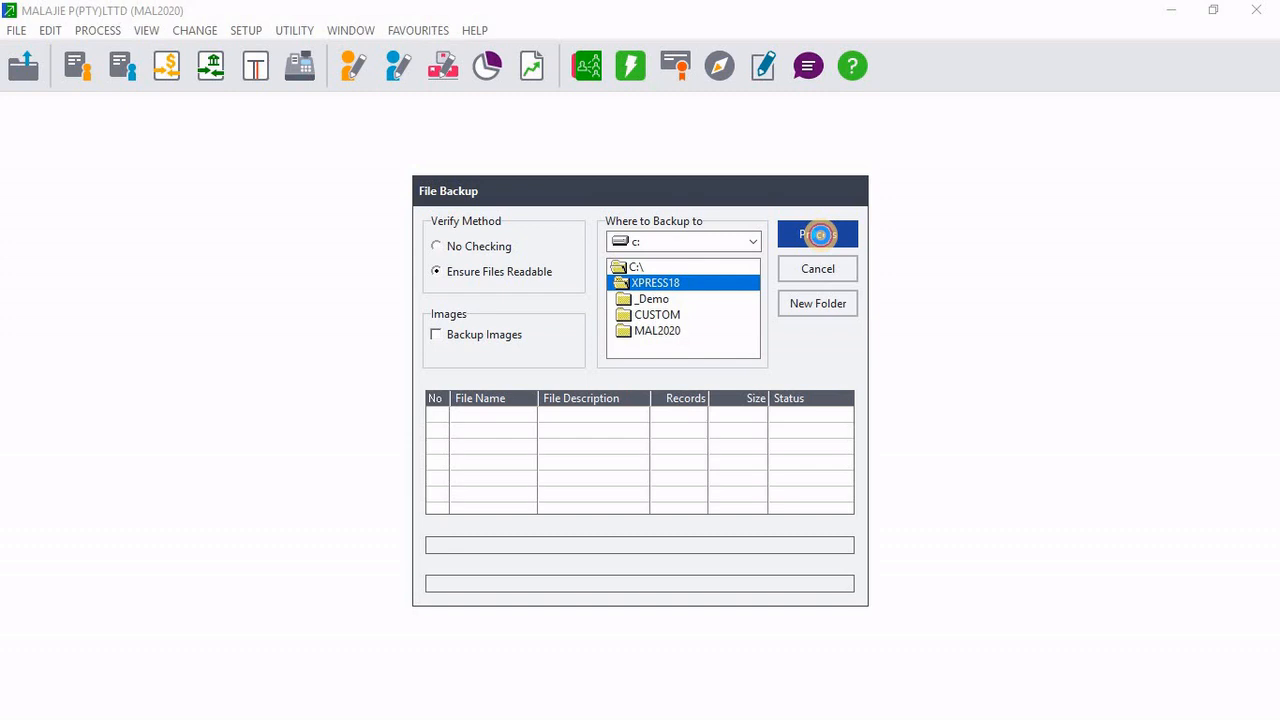
{"action": "left_click", "coordinate": [816, 232]}
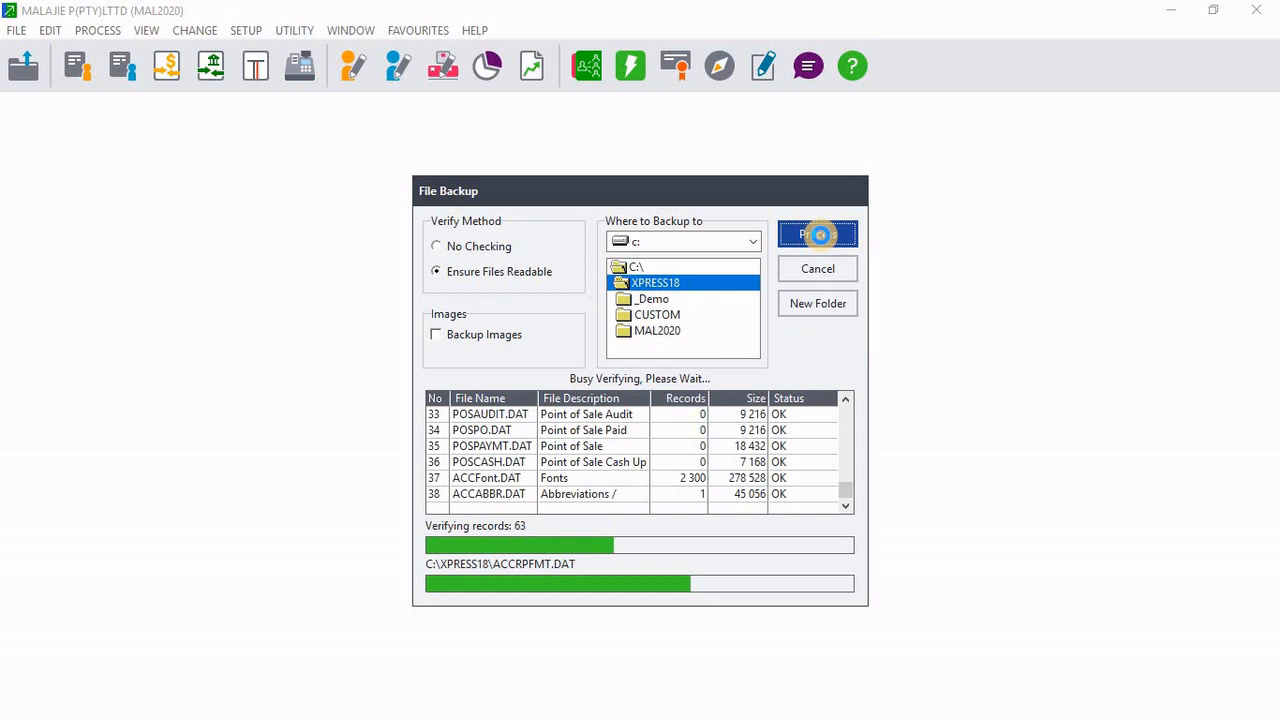
{"action": "left_click", "coordinate": [816, 234]}
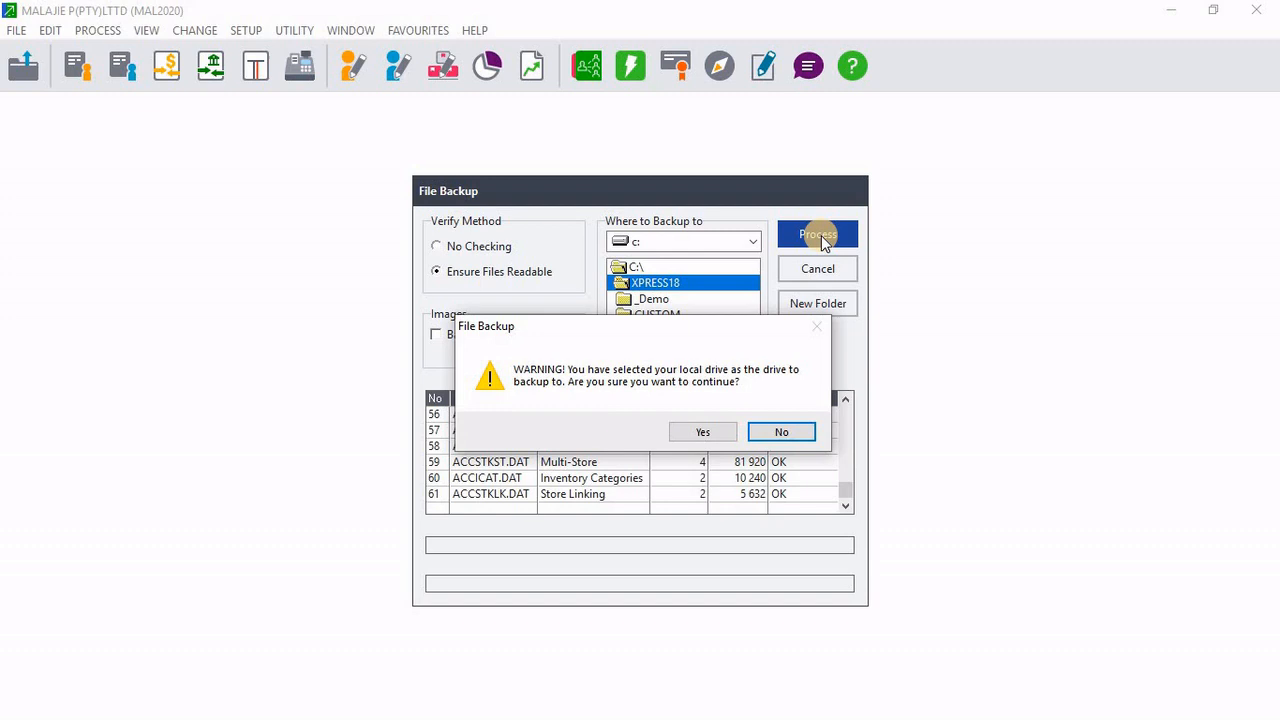
{"action": "mouse_move", "coordinate": [720, 394]}
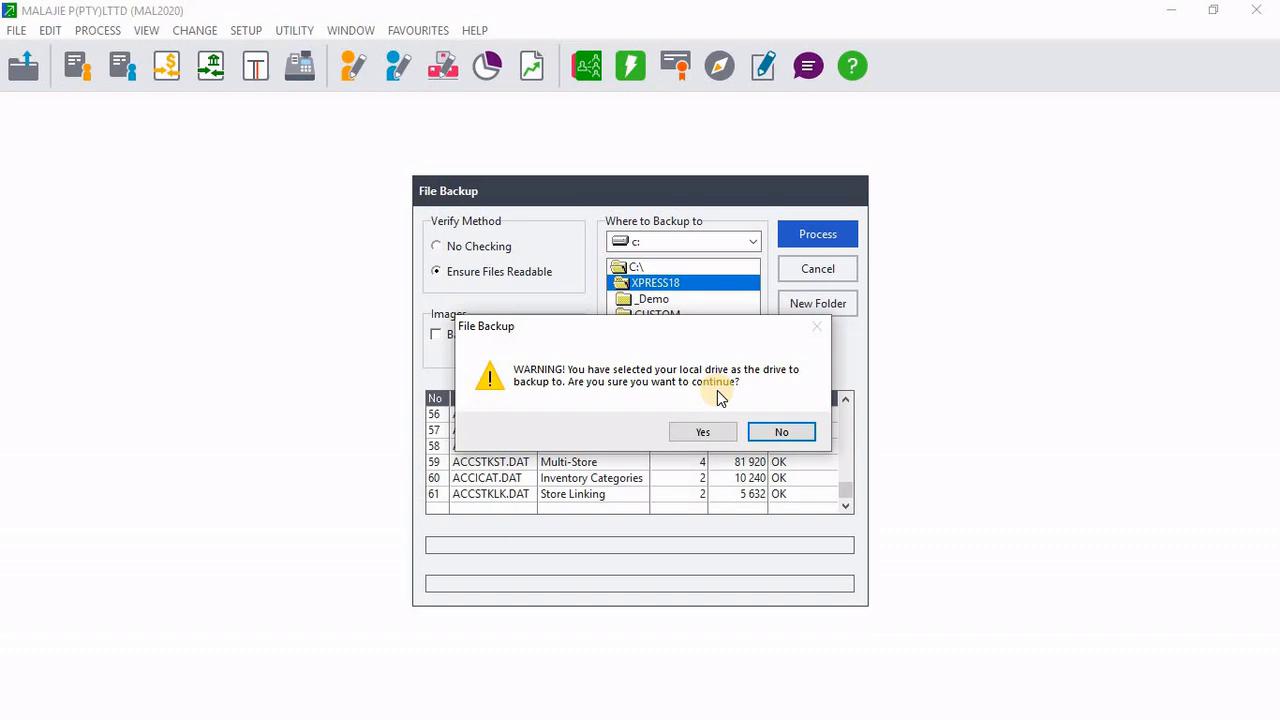
Accept the local-drive warning, run the backup test, and close the completed backup
{"action": "left_click", "coordinate": [704, 432]}
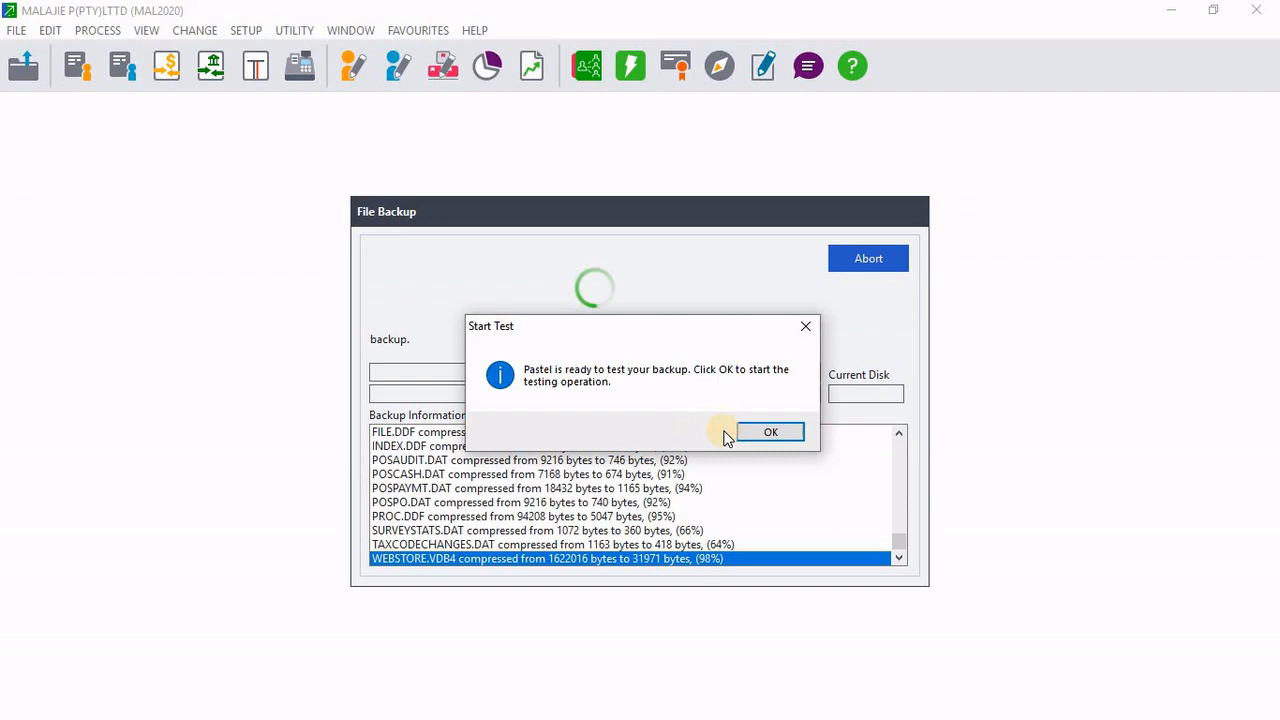
{"action": "left_click", "coordinate": [770, 432]}
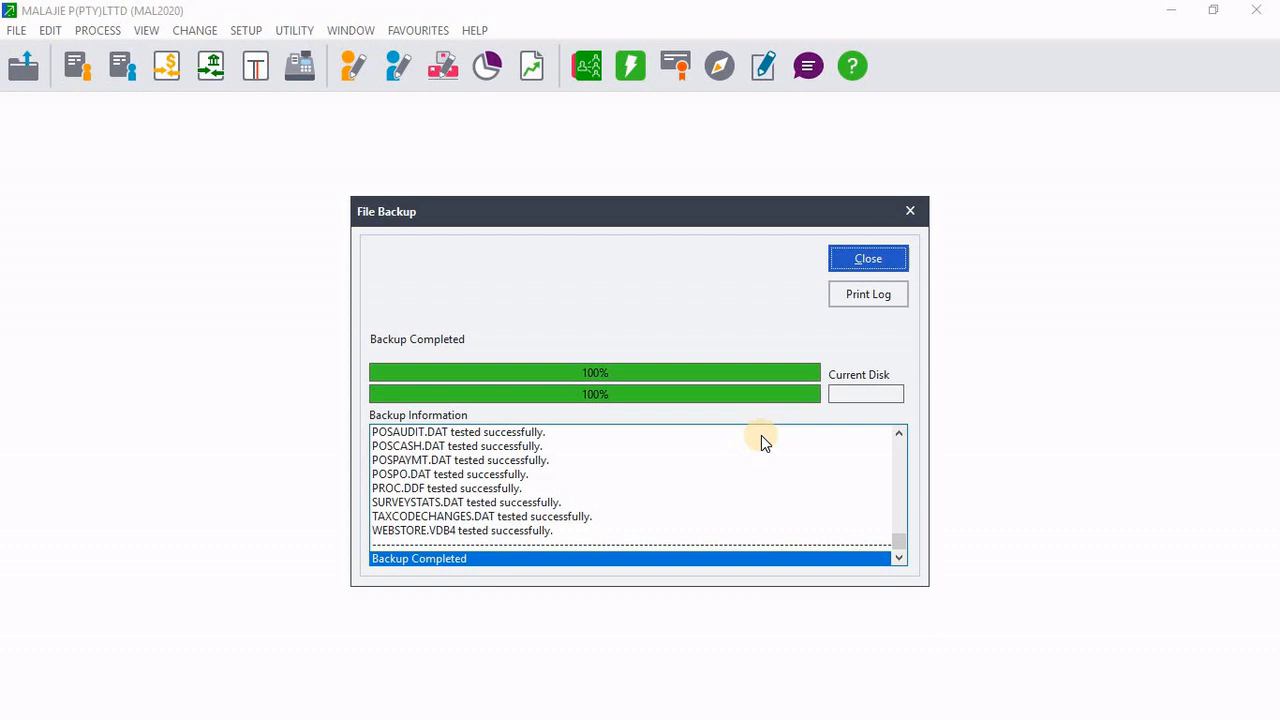
{"action": "left_click", "coordinate": [868, 258]}
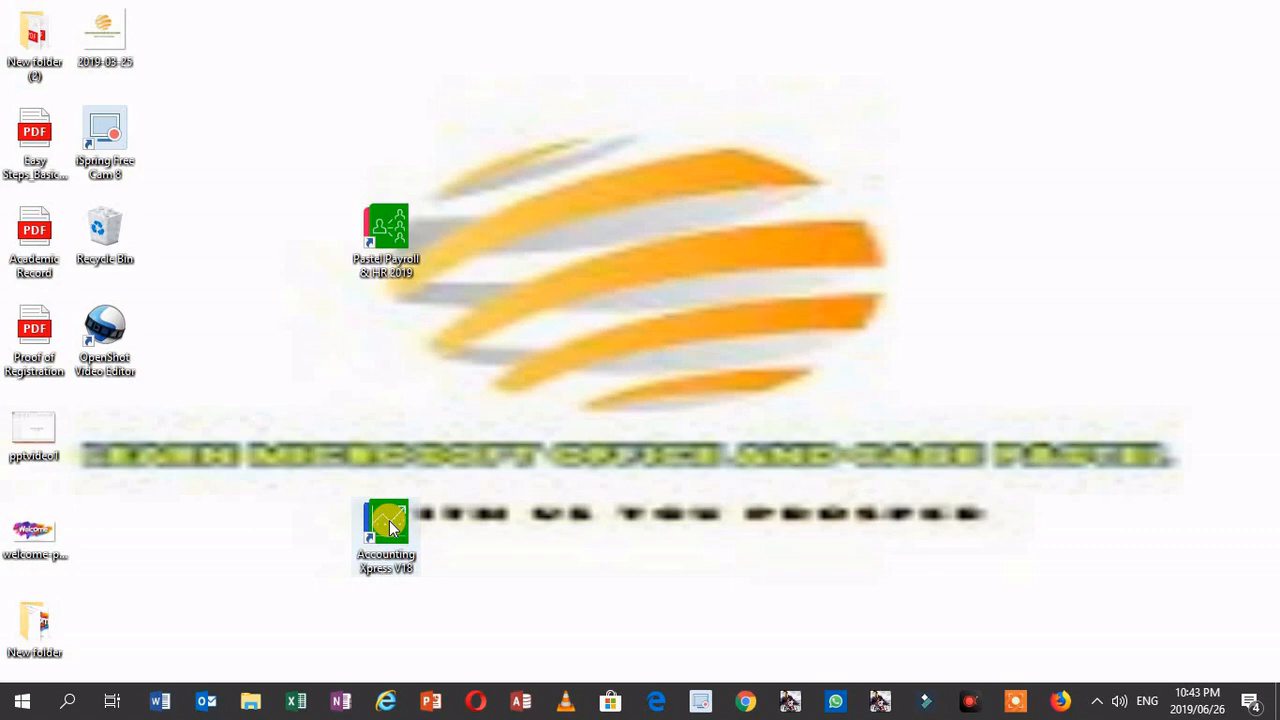
Launch Pastel Xpress V18 from the Accounting Xpress V18 desktop shortcut
{"action": "double_click", "coordinate": [384, 524]}
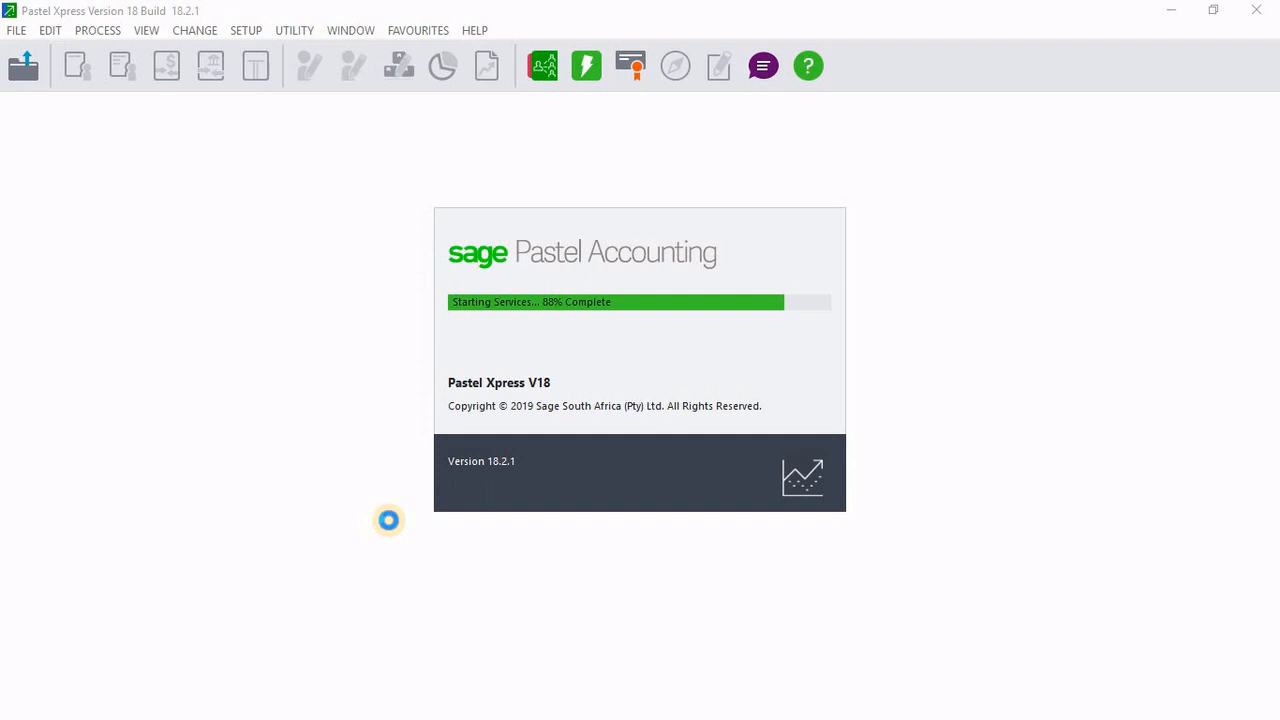
Start a new company via File > New, choosing Create from Backup
{"action": "left_click", "coordinate": [24, 30]}
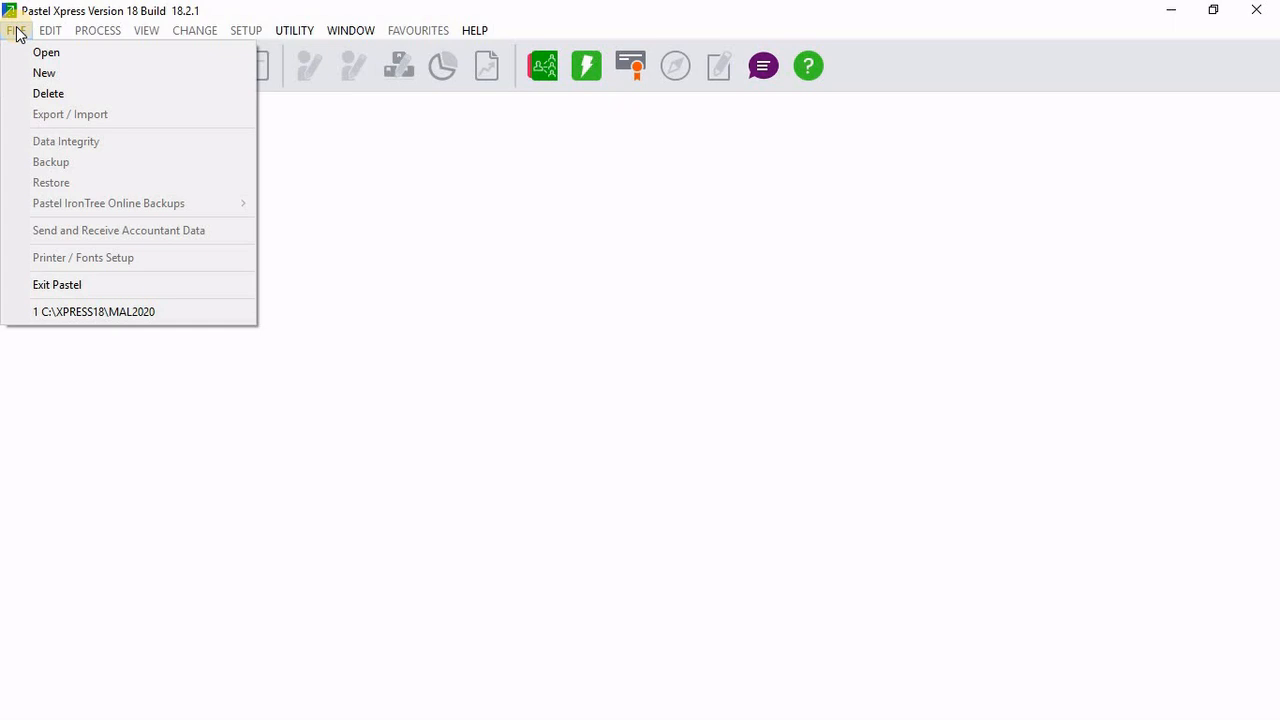
{"action": "mouse_move", "coordinate": [44, 76]}
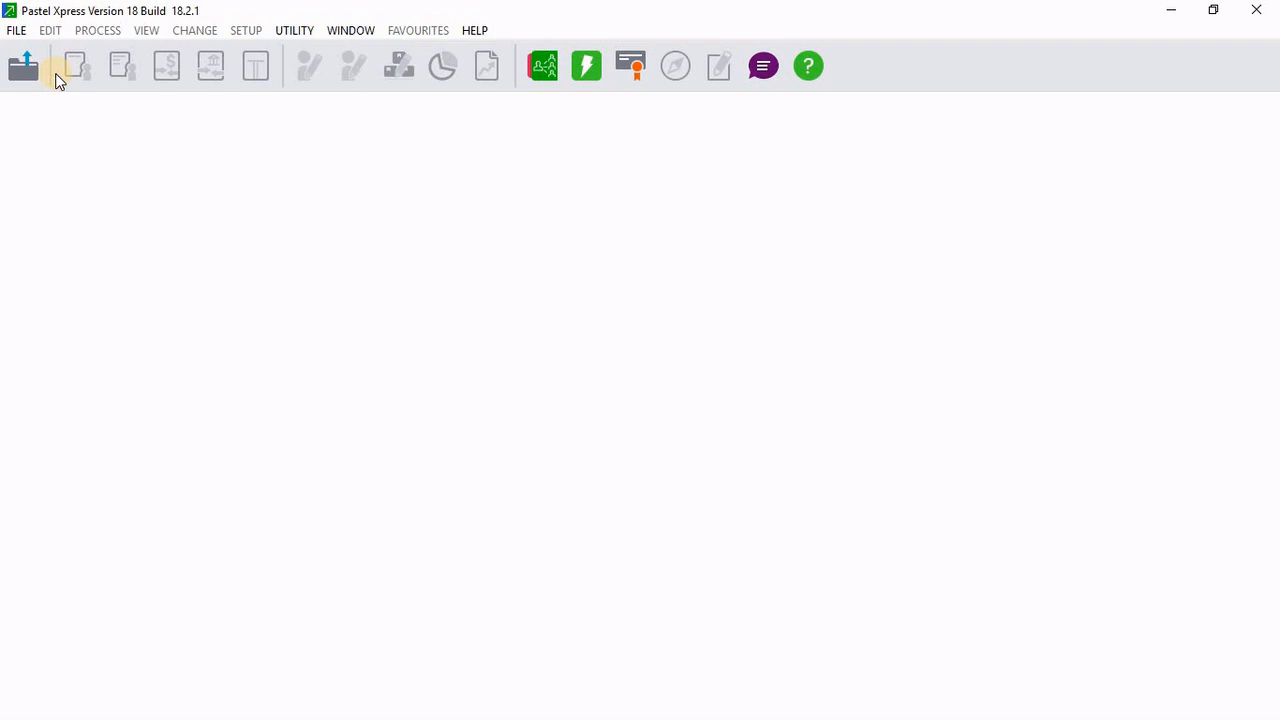
{"action": "left_click", "coordinate": [24, 70]}
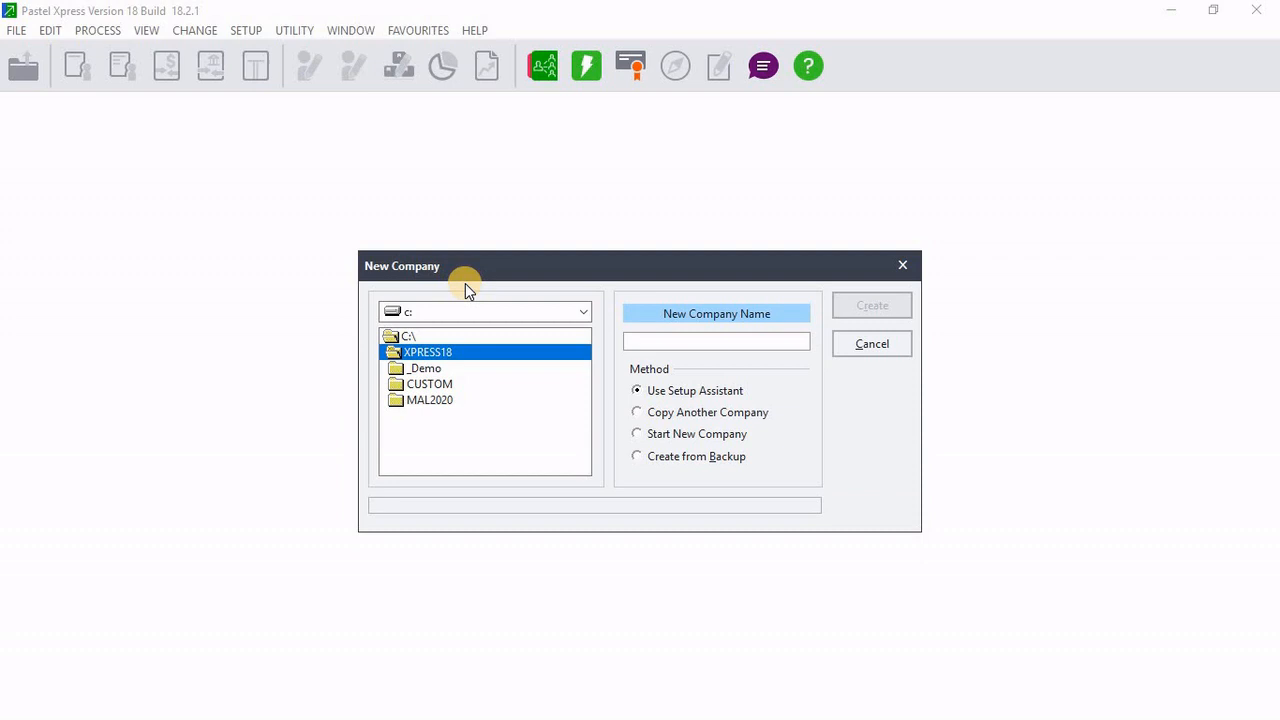
{"action": "left_click", "coordinate": [636, 456]}
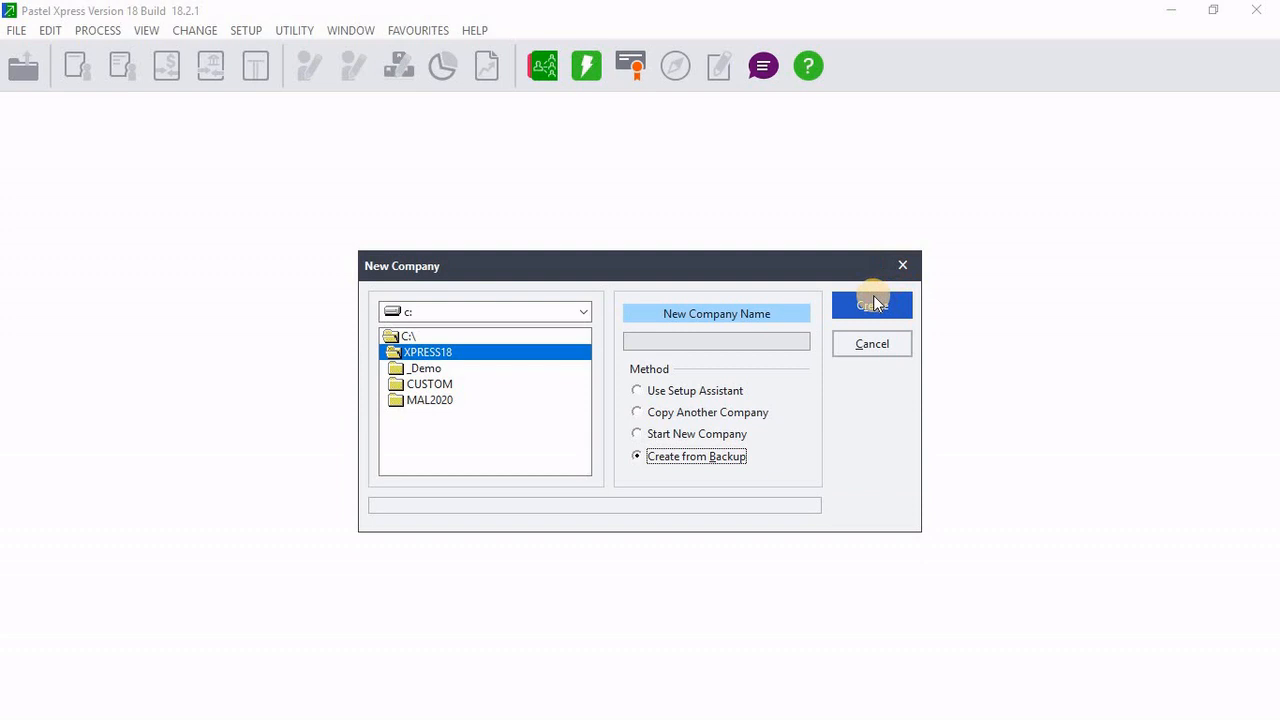
{"action": "left_click", "coordinate": [872, 304]}
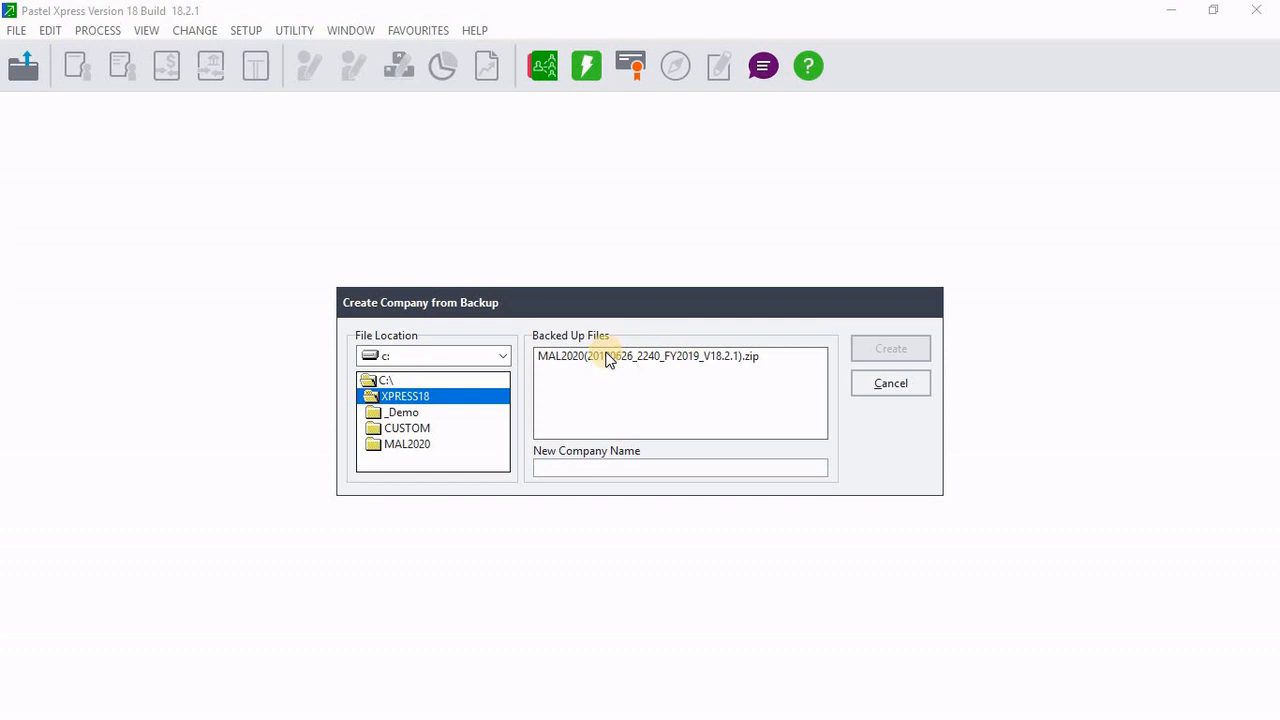
{"action": "mouse_move", "coordinate": [564, 344]}
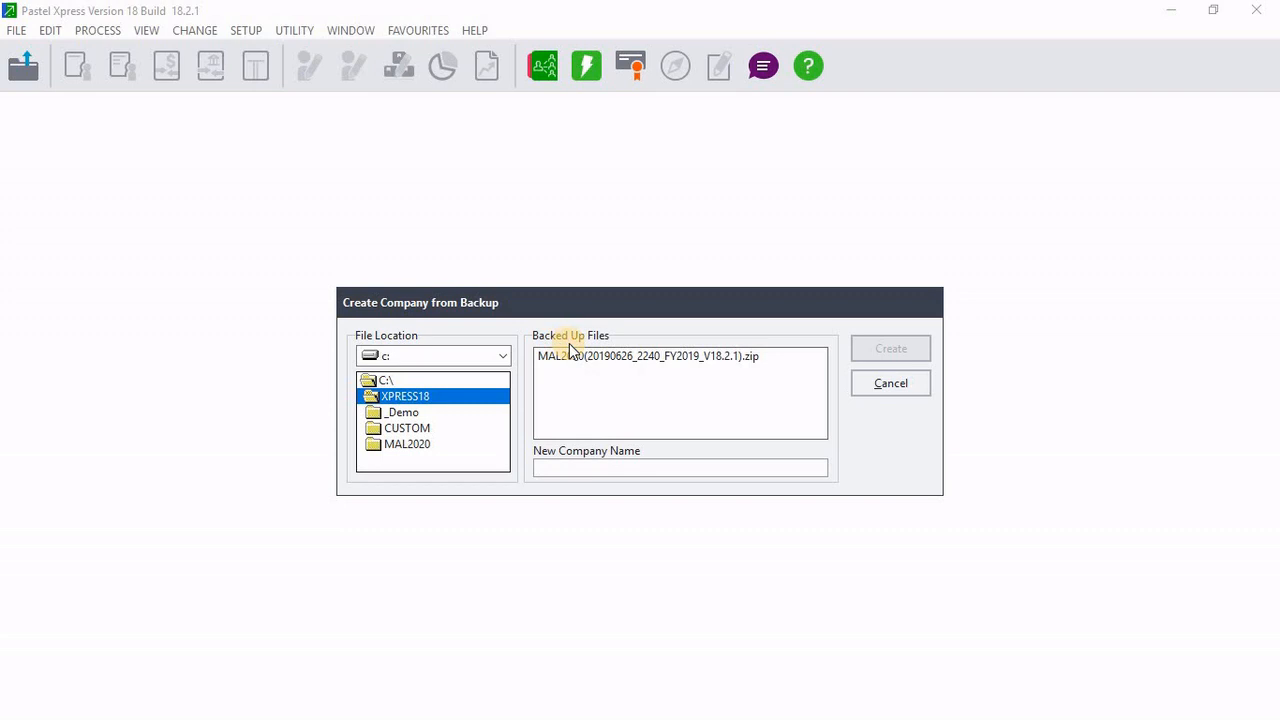
Pick the MAL2020 backup zip and dismiss the accounts-already-exist warning
{"action": "left_click", "coordinate": [890, 348]}
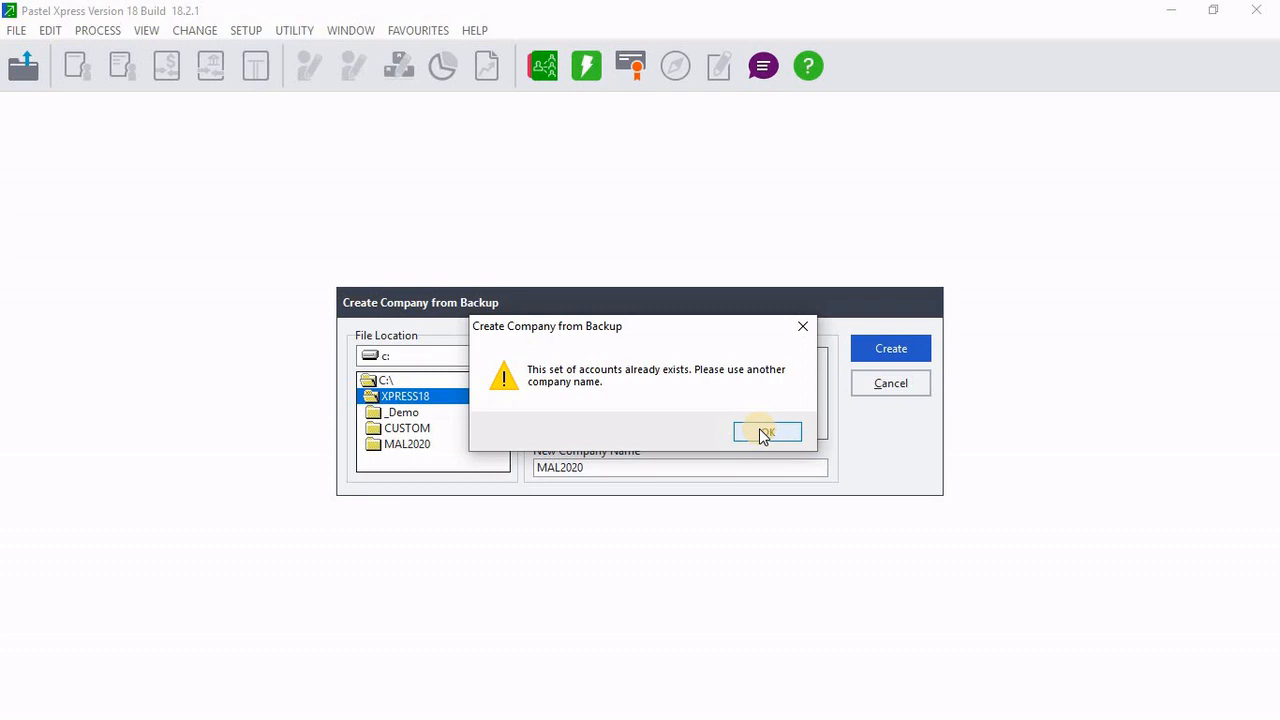
{"action": "left_click", "coordinate": [766, 432]}
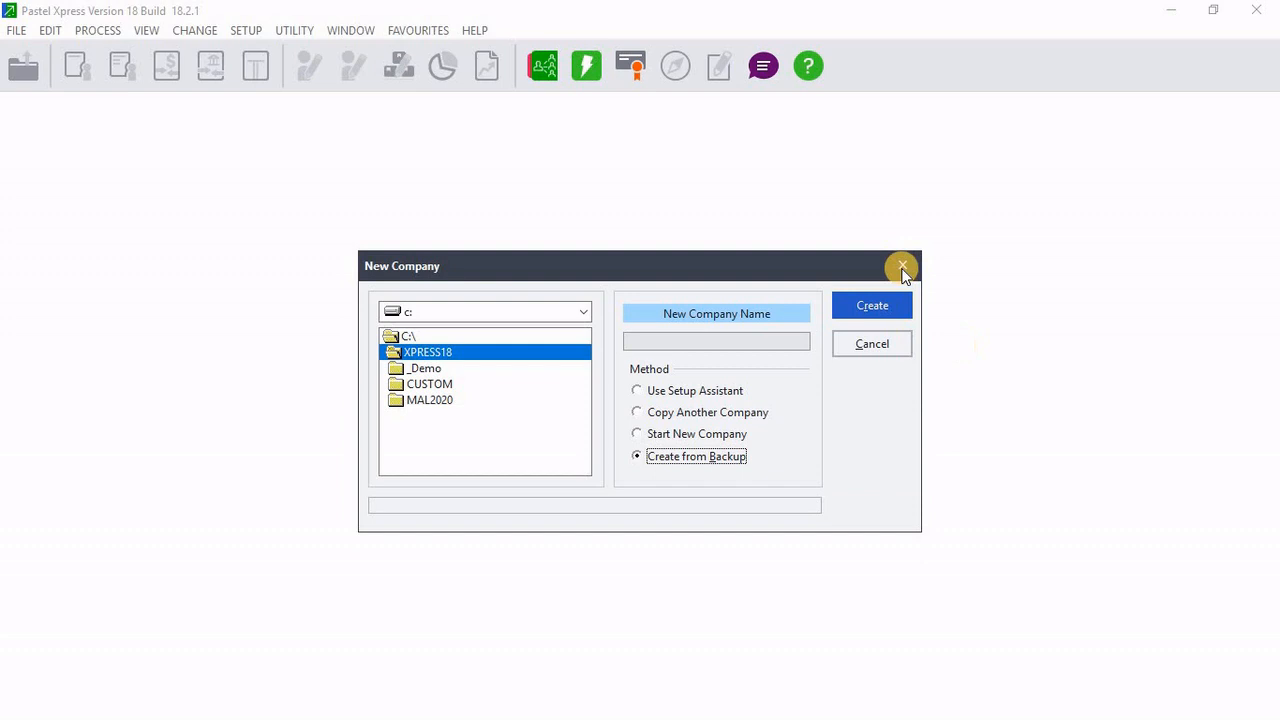
Close the New Company window and switch to File Explorer to delete C:\XPRESS18\MAL2020
{"action": "left_click", "coordinate": [902, 266]}
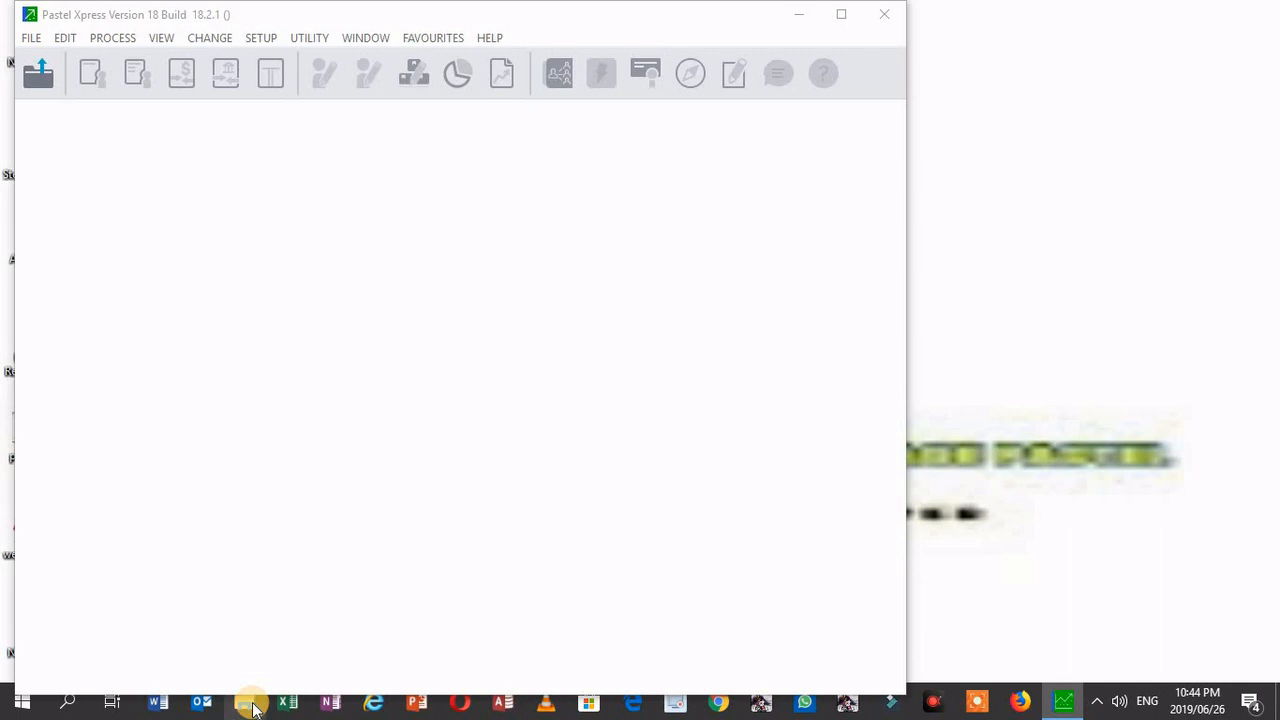
{"action": "left_click", "coordinate": [248, 700]}
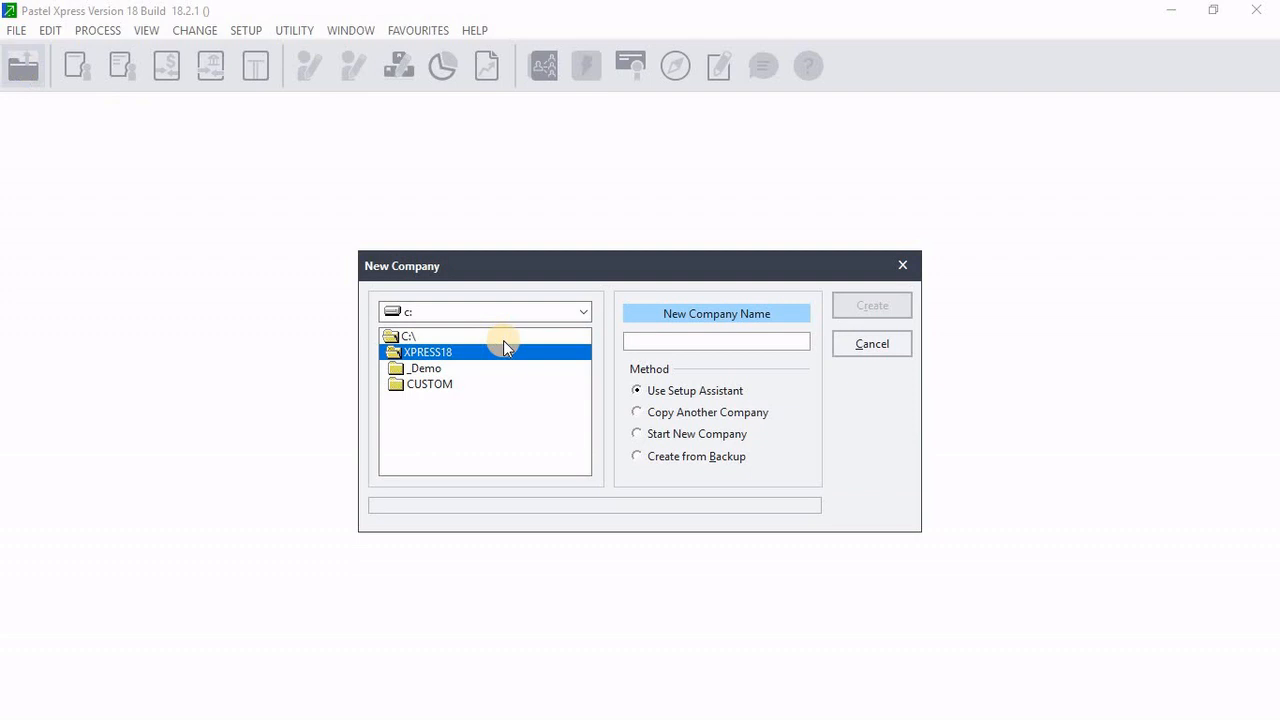
Restore MAL2020 into XPRESS18 from its backup zip and close the finished restore
{"action": "left_click", "coordinate": [872, 344]}
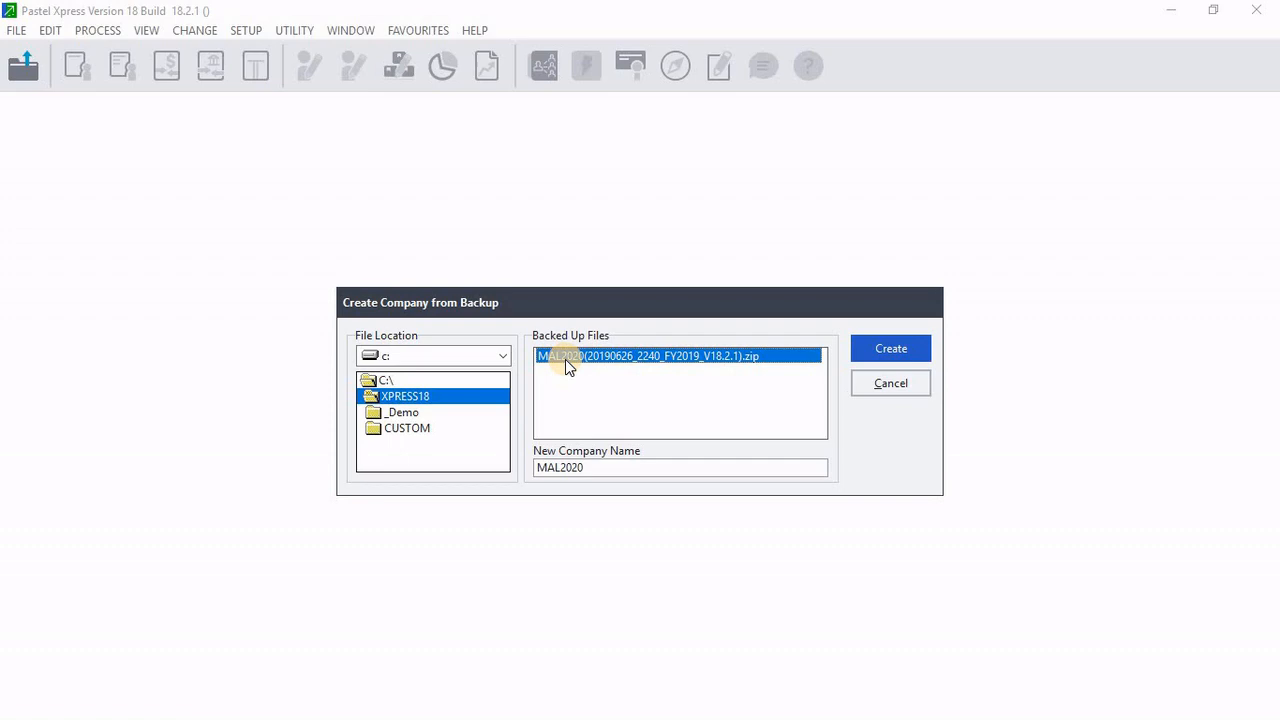
{"action": "left_click", "coordinate": [890, 348]}
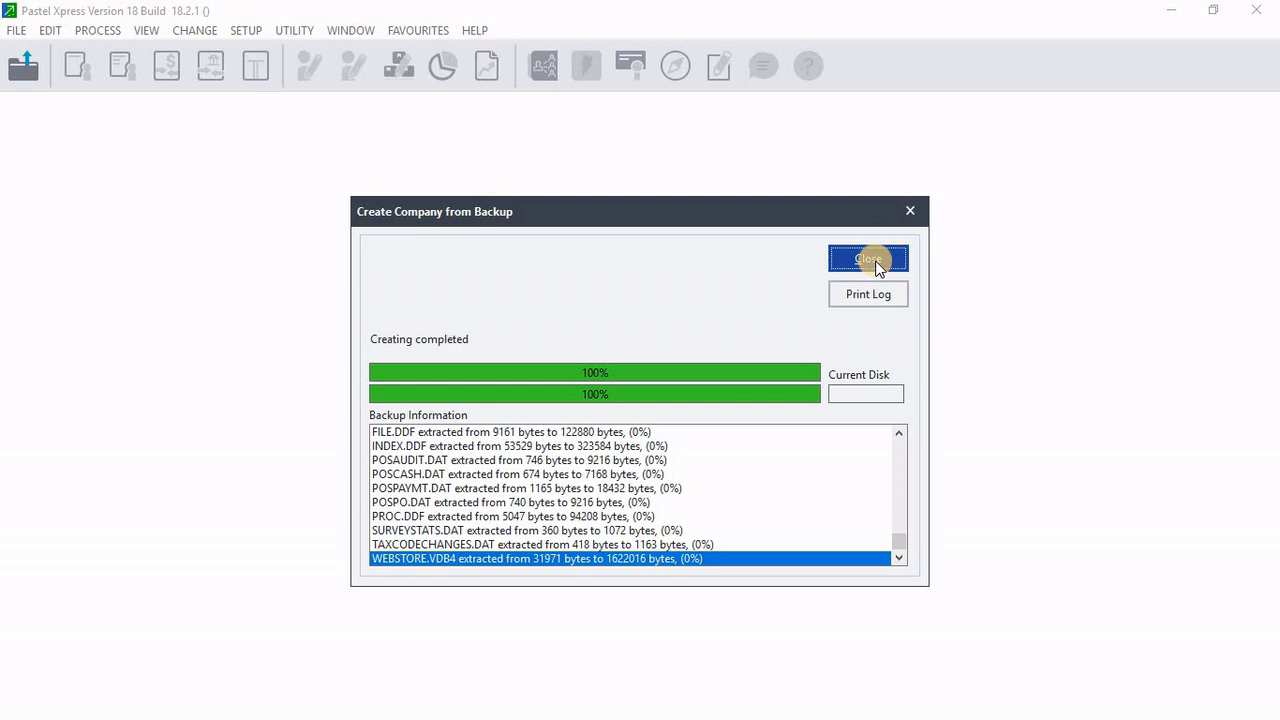
{"action": "left_click", "coordinate": [868, 258]}
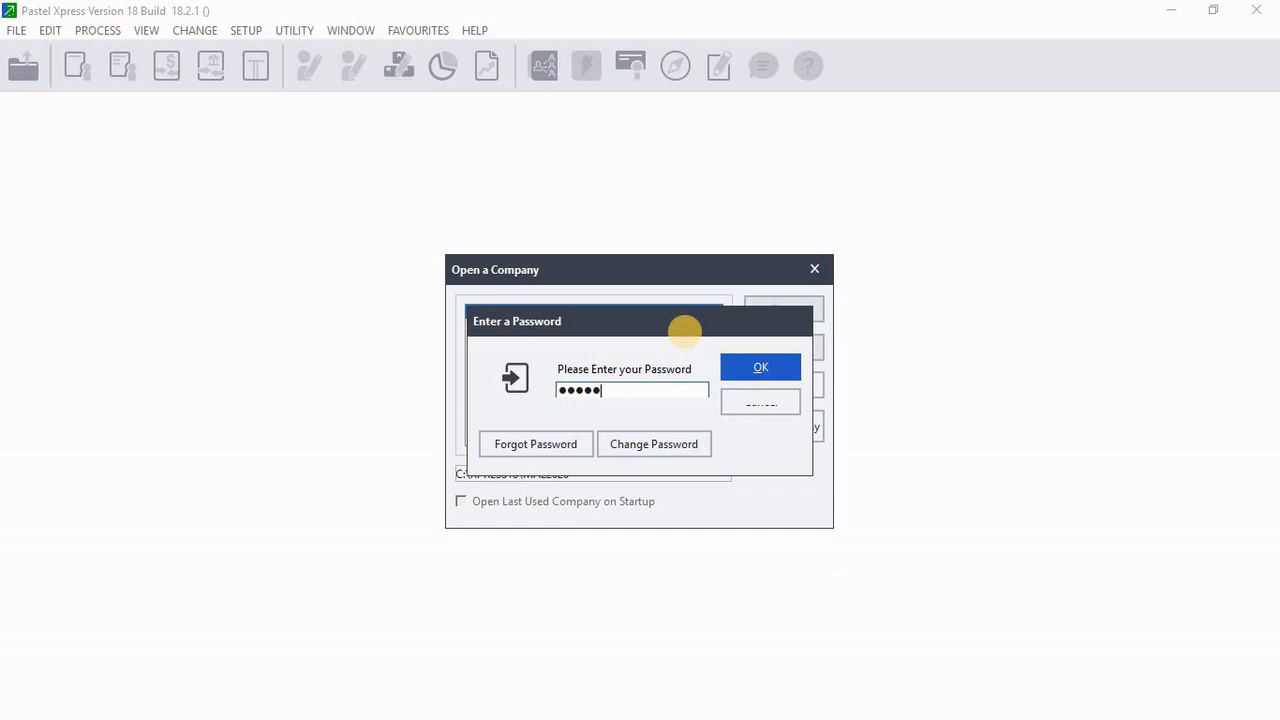
Submit the password to open MAL2020 and show its Customers list
{"action": "left_click", "coordinate": [760, 368]}
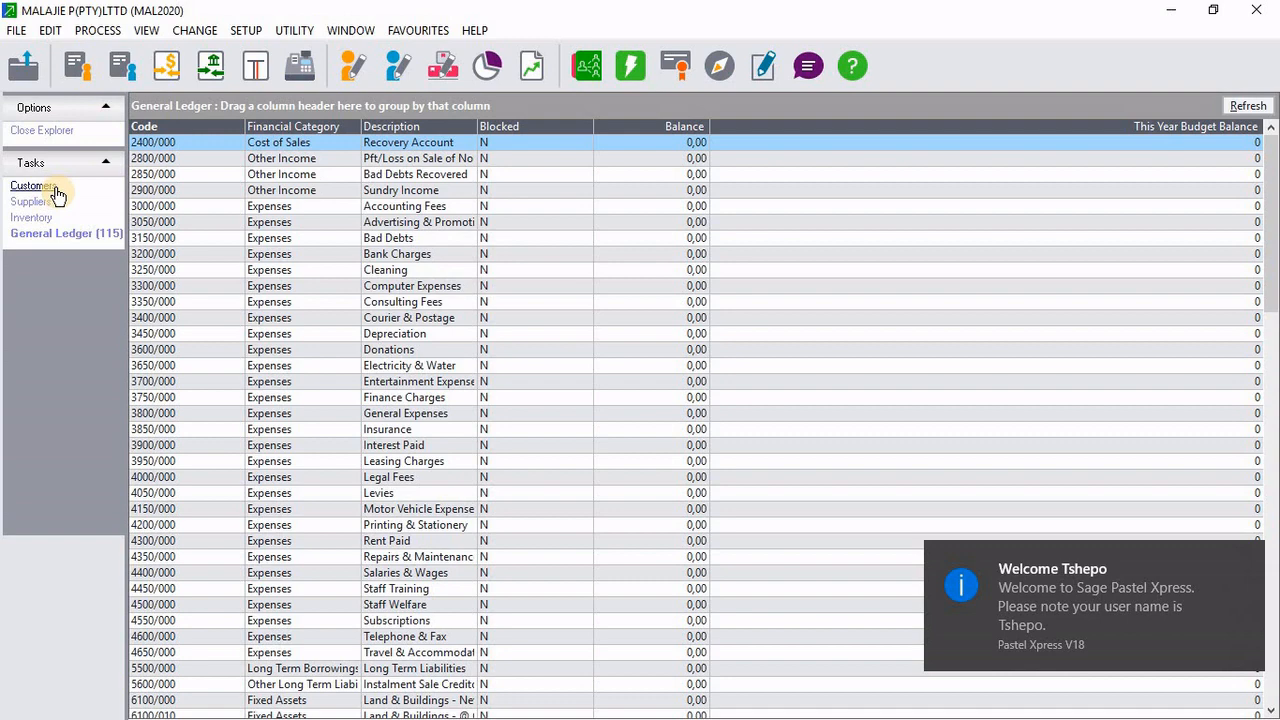
{"action": "left_click", "coordinate": [32, 184]}
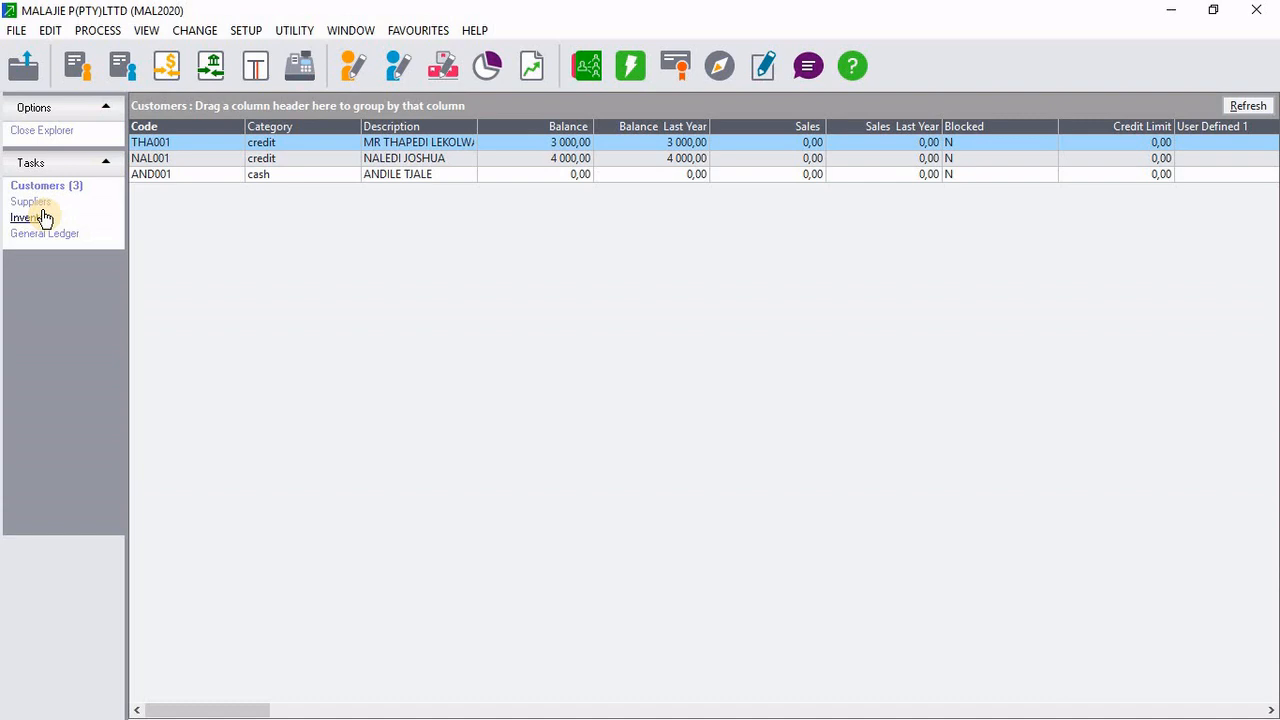